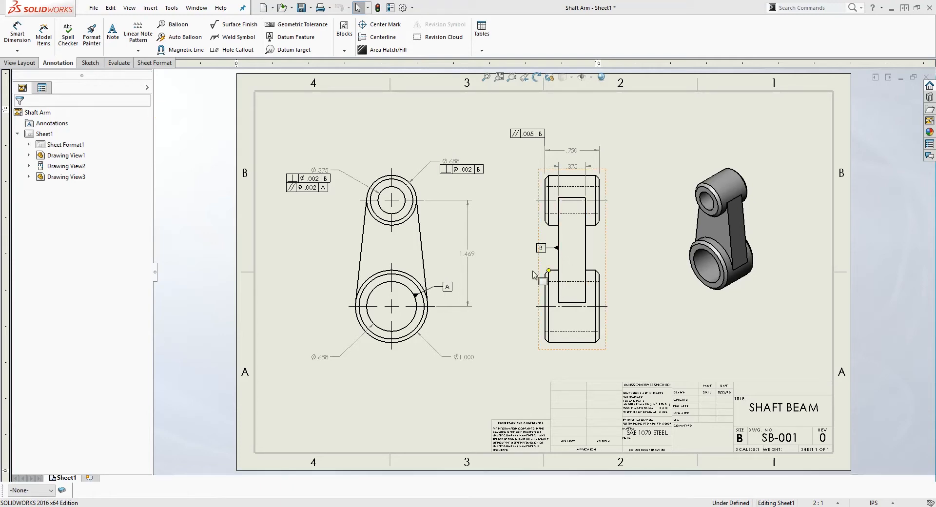
Start a new note annotation on the Shaft Arm drawing.
left_click(112, 32)
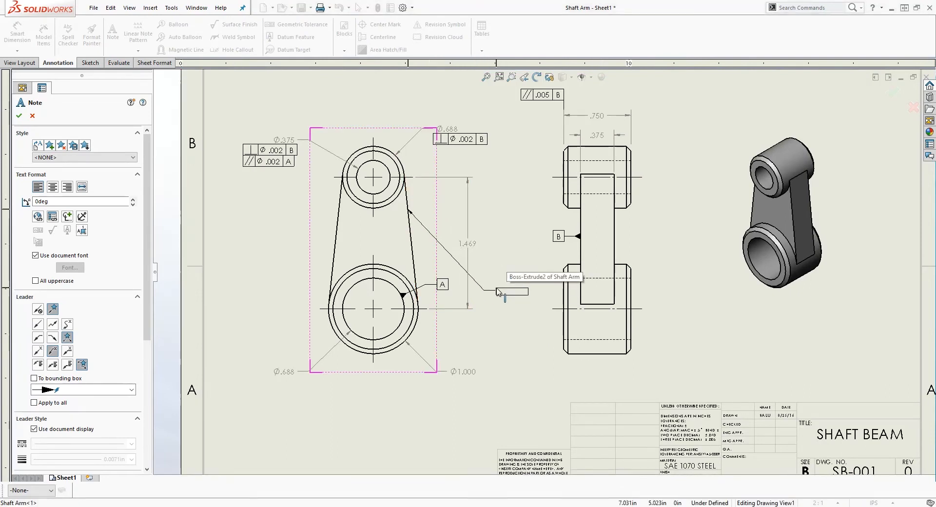
Place the note right of the front view with the text 'BREAK EDGES' and confirm it.
left_click(502, 291)
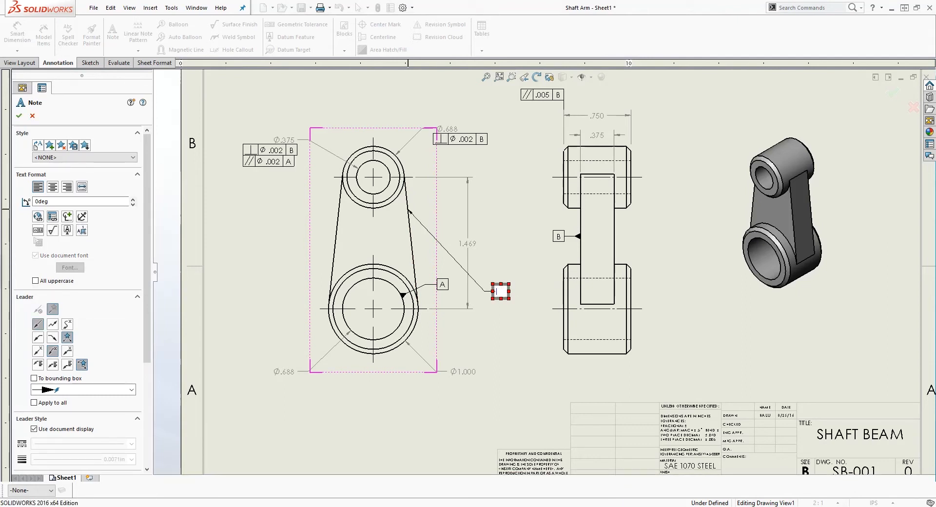
type("BREAK EDGES")
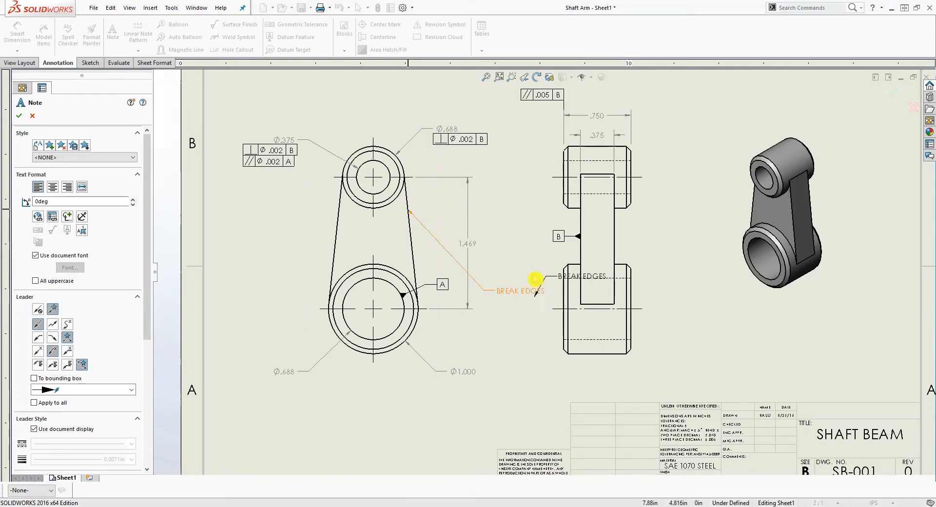
left_click(19, 116)
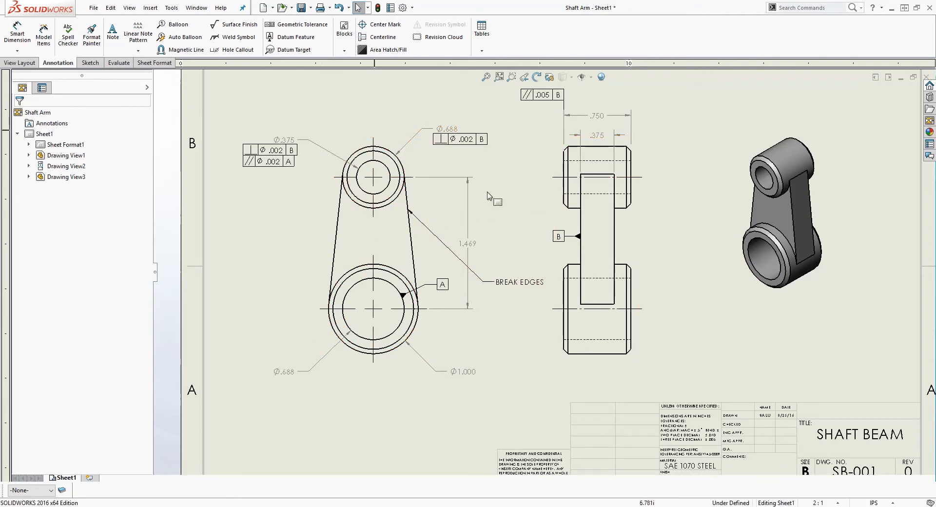
mouse_move(471, 246)
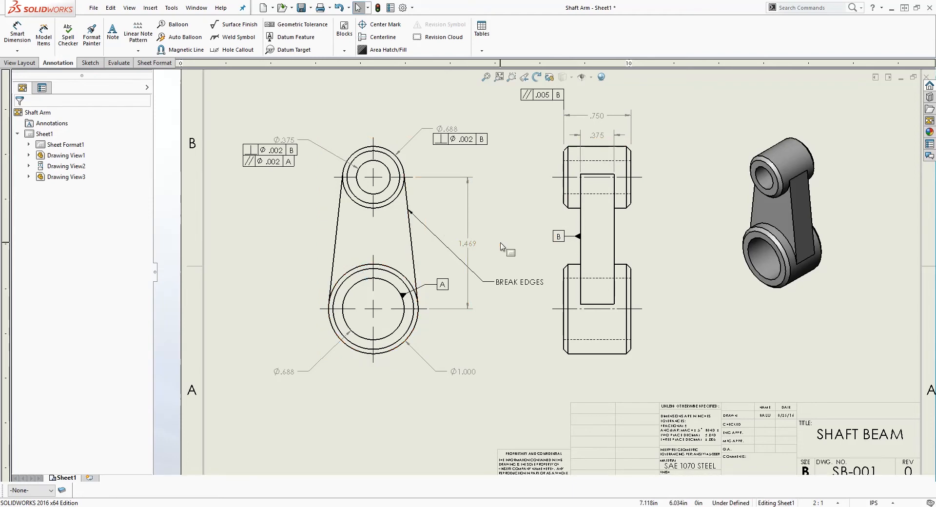
mouse_move(418, 224)
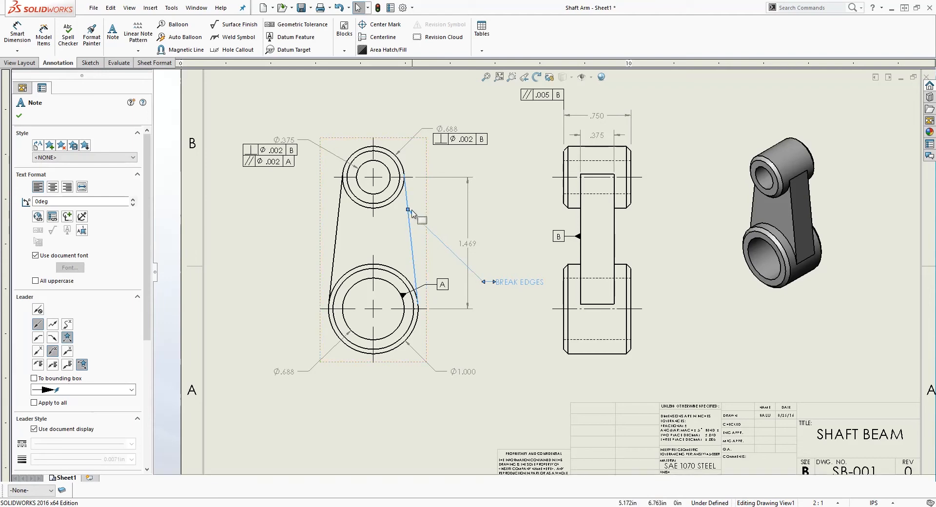
mouse_move(409, 212)
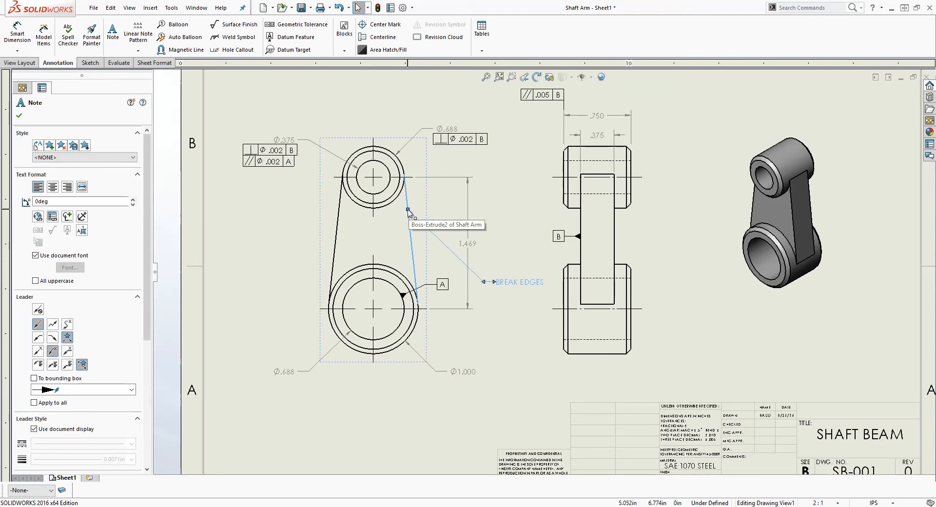
mouse_move(411, 216)
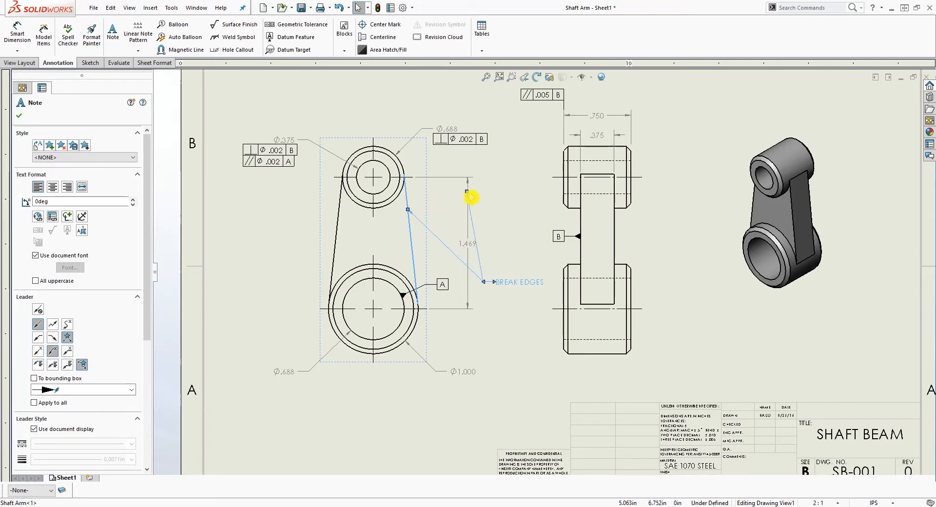
left_click_drag(465, 191, 409, 212)
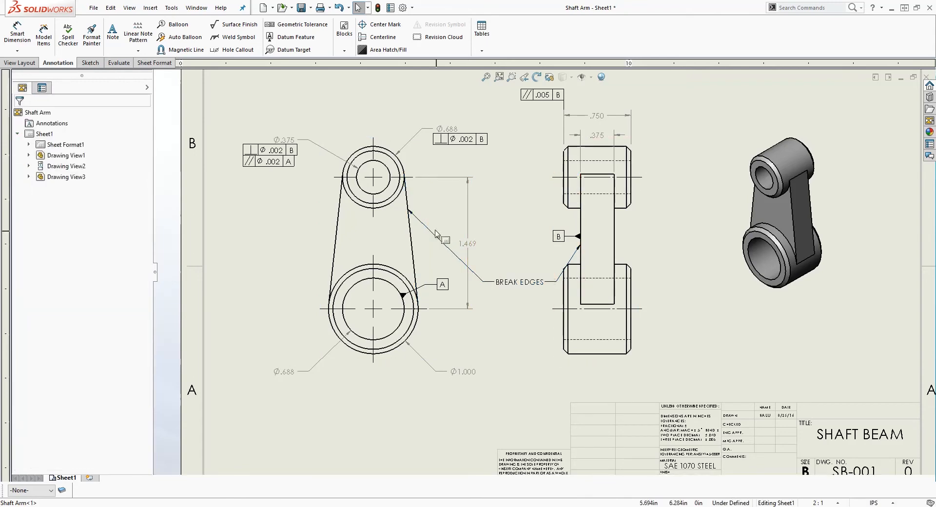
left_click(518, 281)
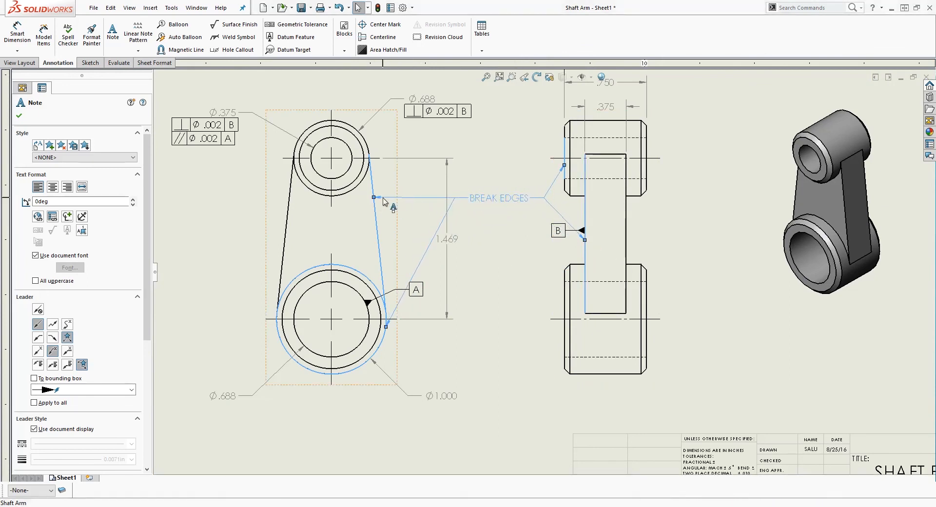
mouse_move(515, 200)
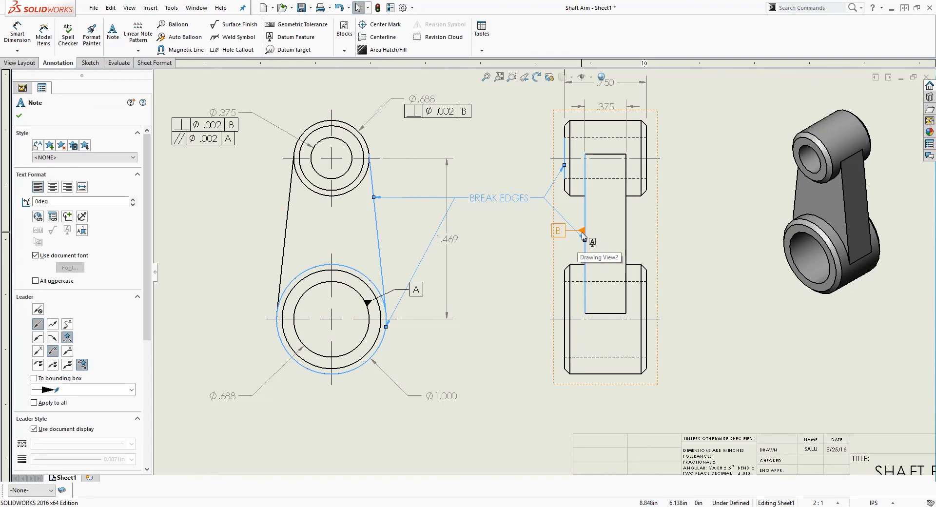
mouse_move(582, 236)
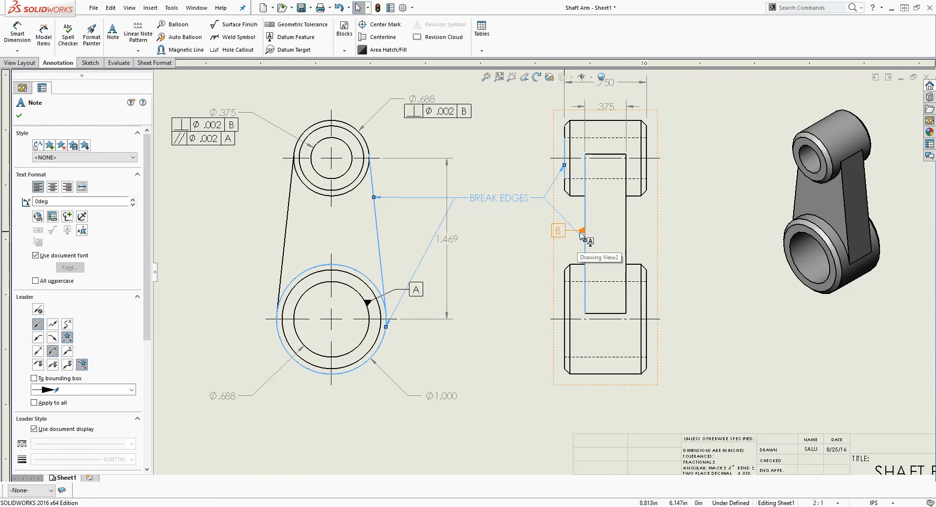